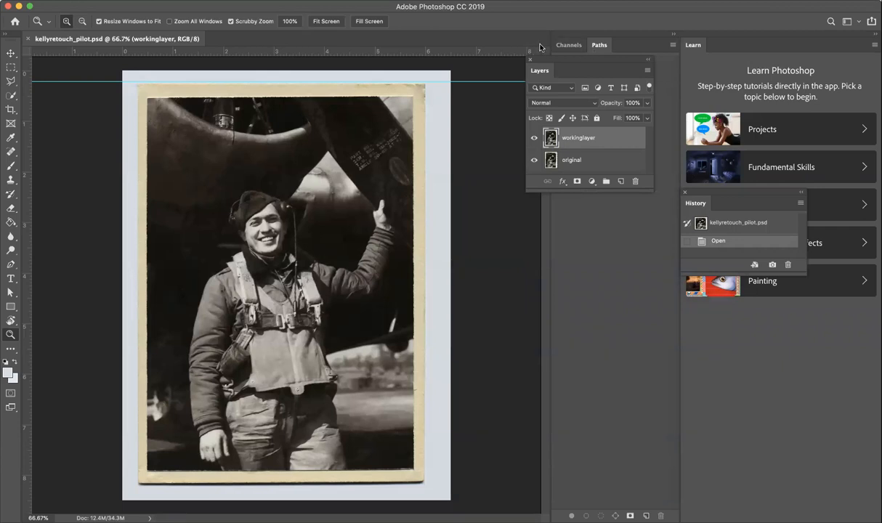
{"action": "mouse_move", "coordinate": [628, 49]}
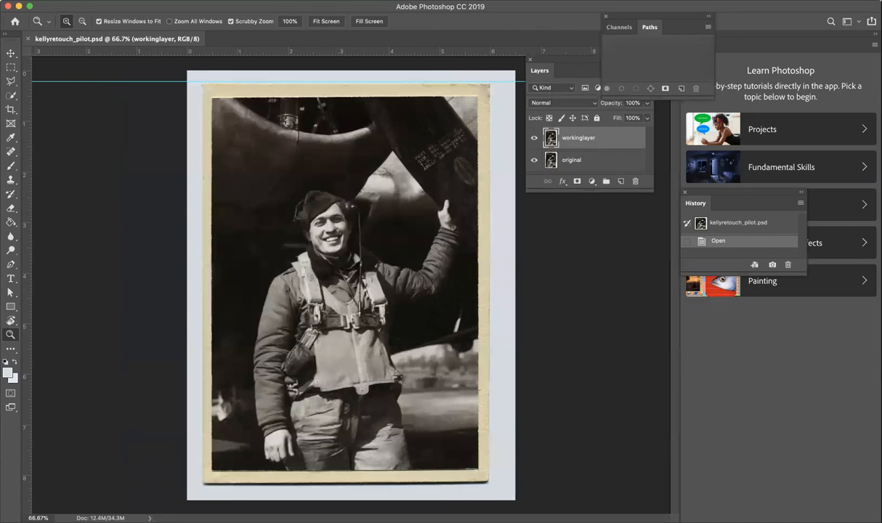
{"action": "mouse_move", "coordinate": [341, 228]}
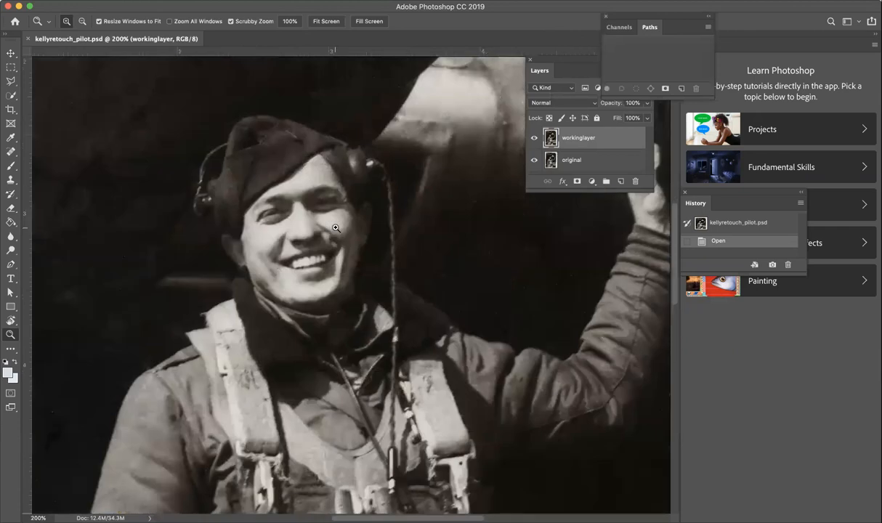
{"action": "mouse_move", "coordinate": [318, 189]}
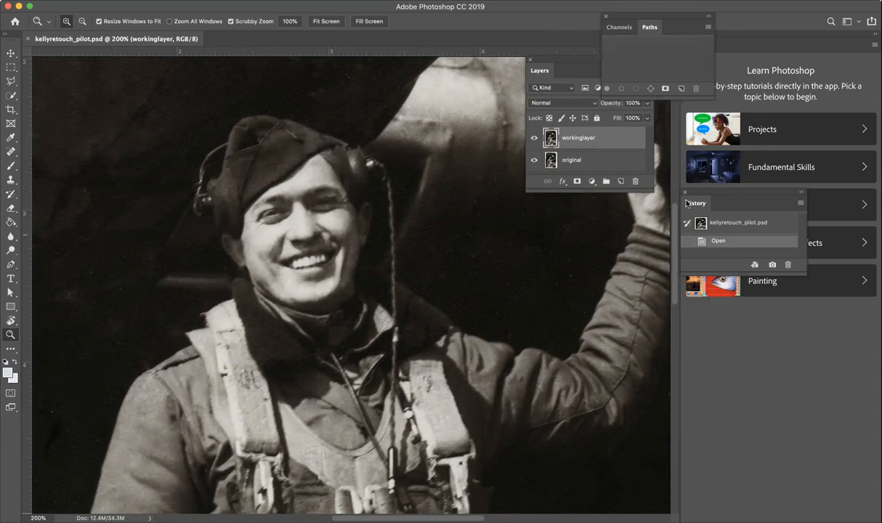
Apply a 2-pixel Median filter to the working layer, previewing it on the pilot's face.
{"action": "scroll", "scroll_direction": "down", "scroll_amount": 3}
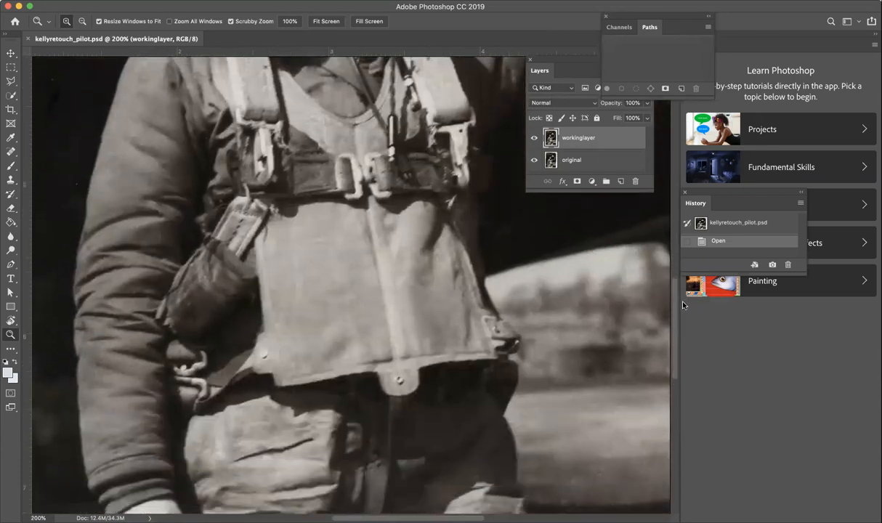
{"action": "scroll", "scroll_direction": "down", "scroll_amount": 3}
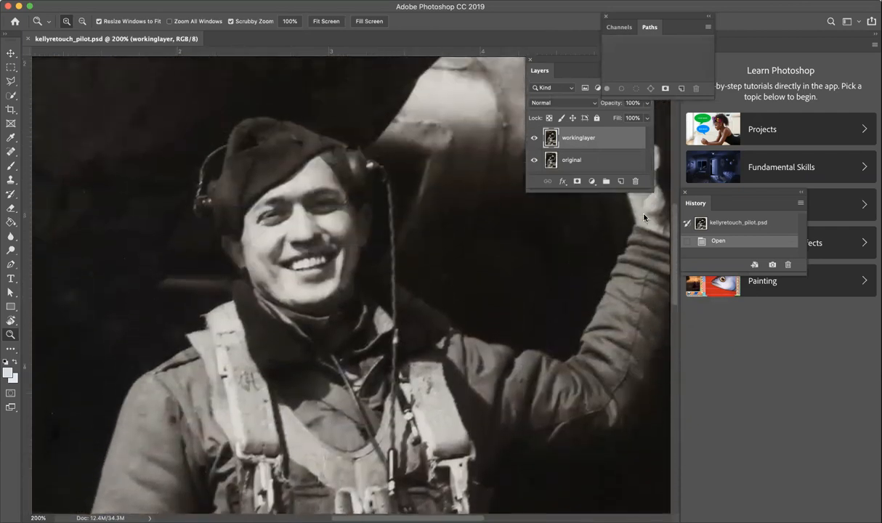
{"action": "scroll", "scroll_direction": "up", "scroll_amount": 3}
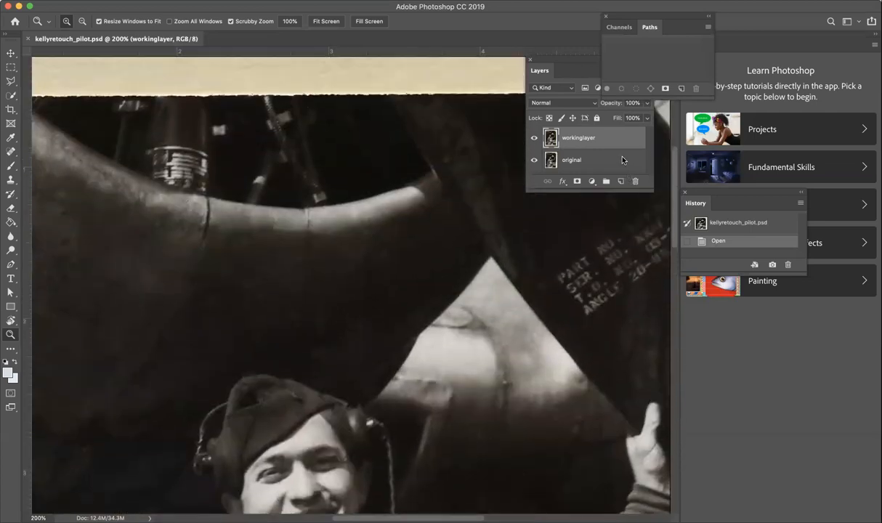
{"action": "scroll", "scroll_direction": "up", "scroll_amount": 3}
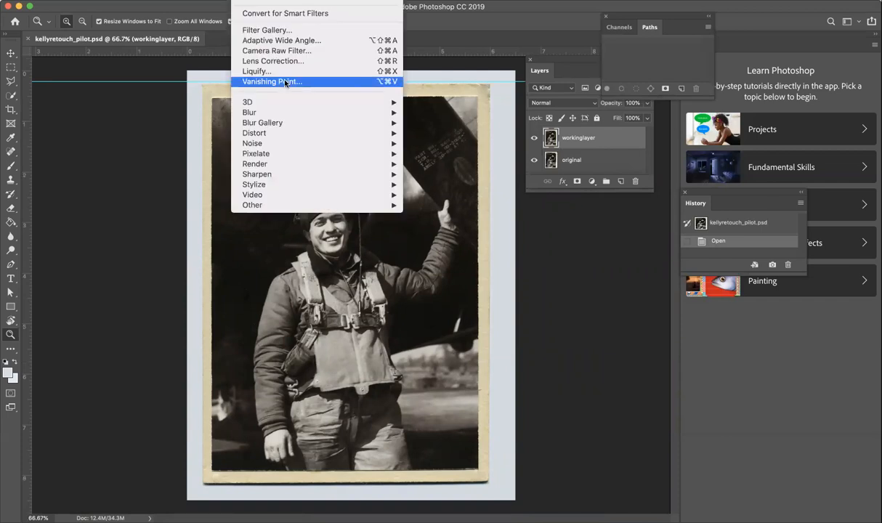
{"action": "mouse_move", "coordinate": [252, 143]}
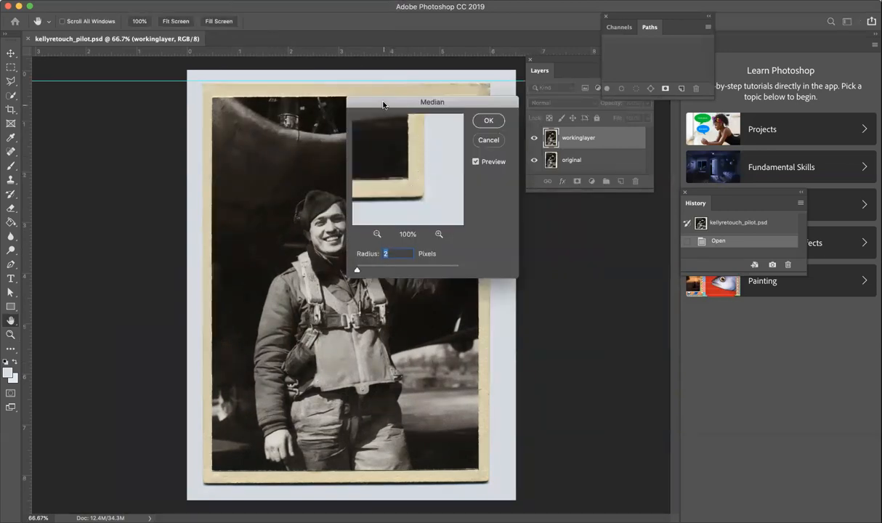
{"action": "left_click_drag", "start_coordinate": [432, 102], "coordinate": [589, 111]}
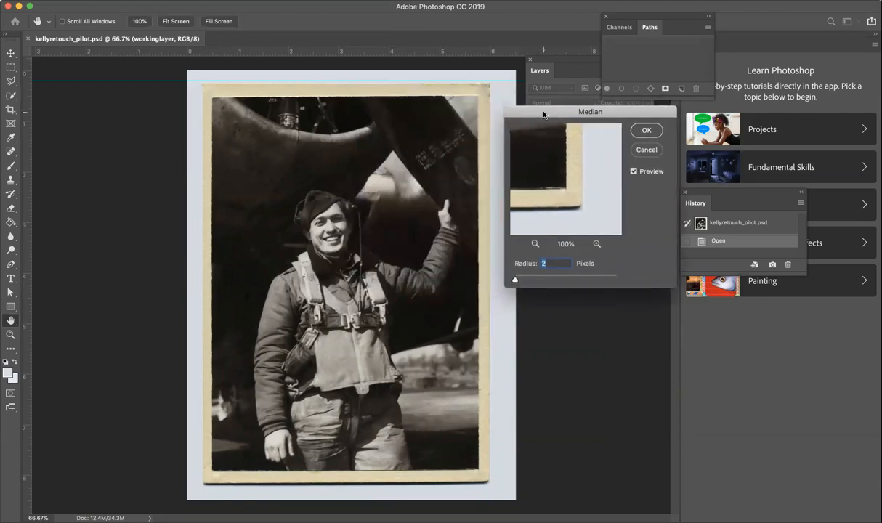
{"action": "mouse_move", "coordinate": [517, 277]}
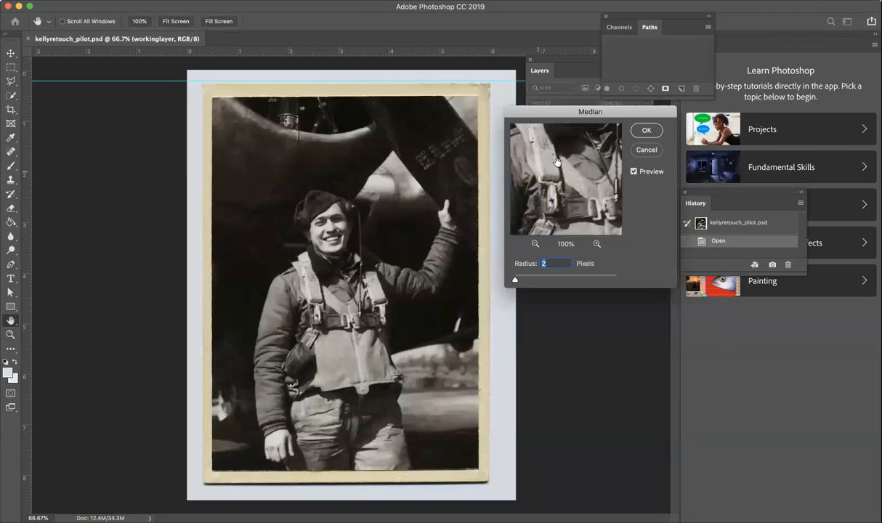
{"action": "left_click_drag", "start_coordinate": [557, 161], "coordinate": [581, 191]}
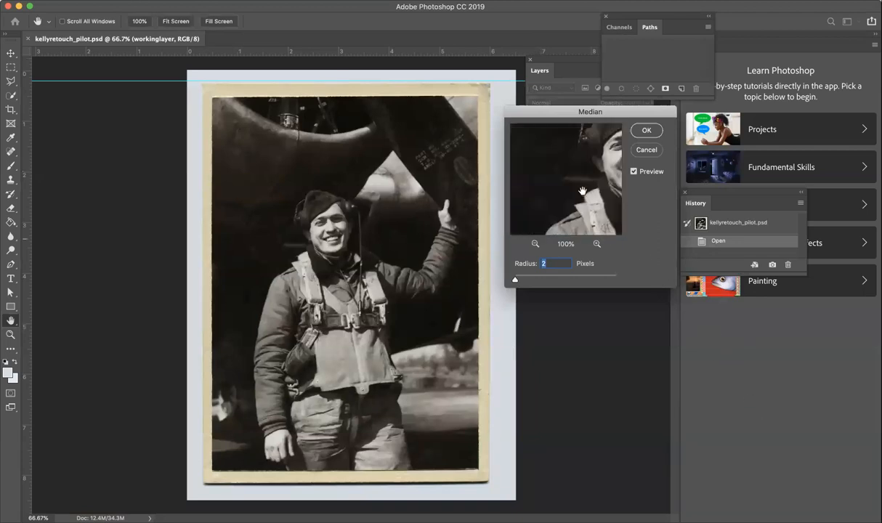
{"action": "left_click_drag", "start_coordinate": [583, 192], "coordinate": [525, 190]}
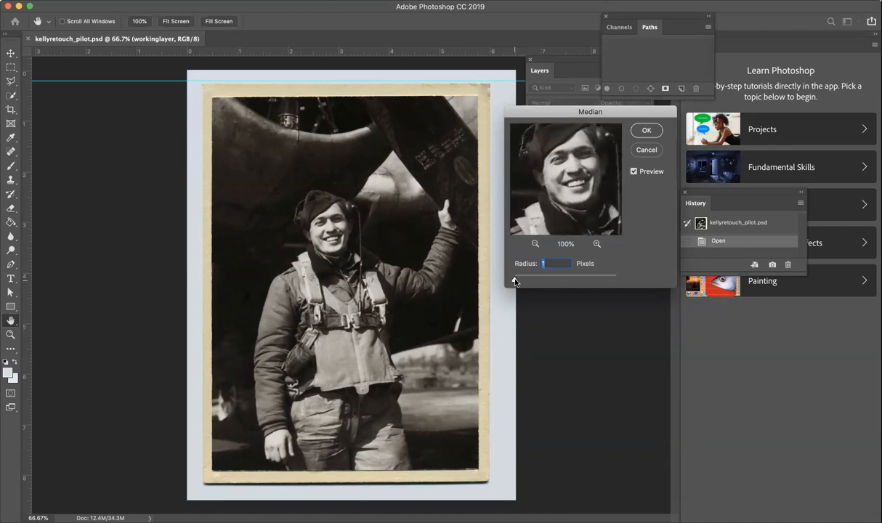
{"action": "type", "text": "16"}
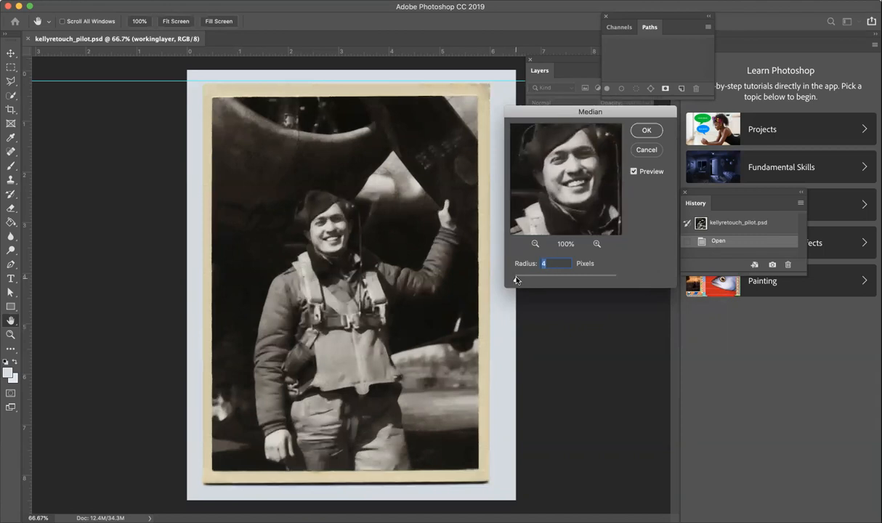
{"action": "type", "text": "1"}
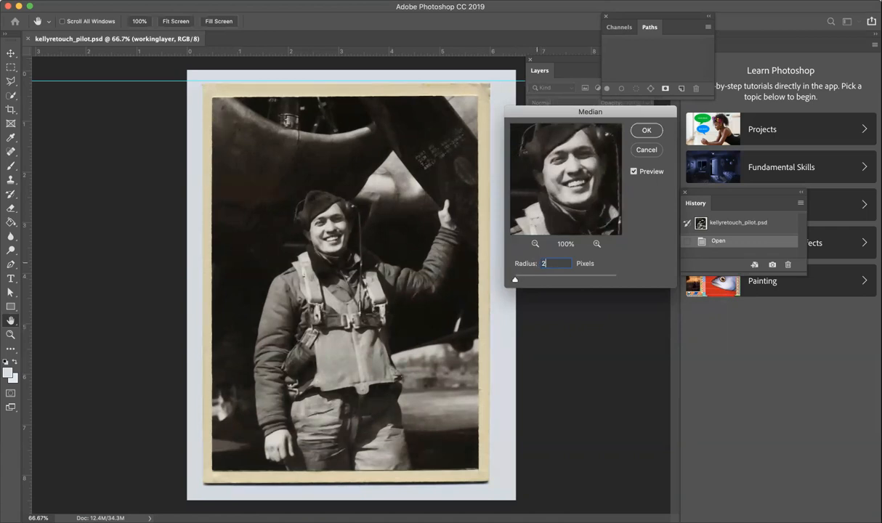
{"action": "left_click", "coordinate": [646, 130]}
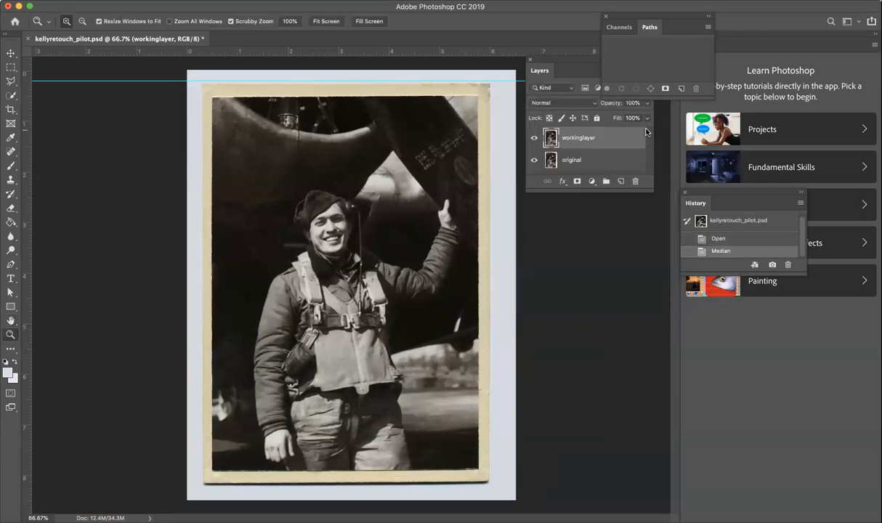
{"action": "mouse_move", "coordinate": [532, 117]}
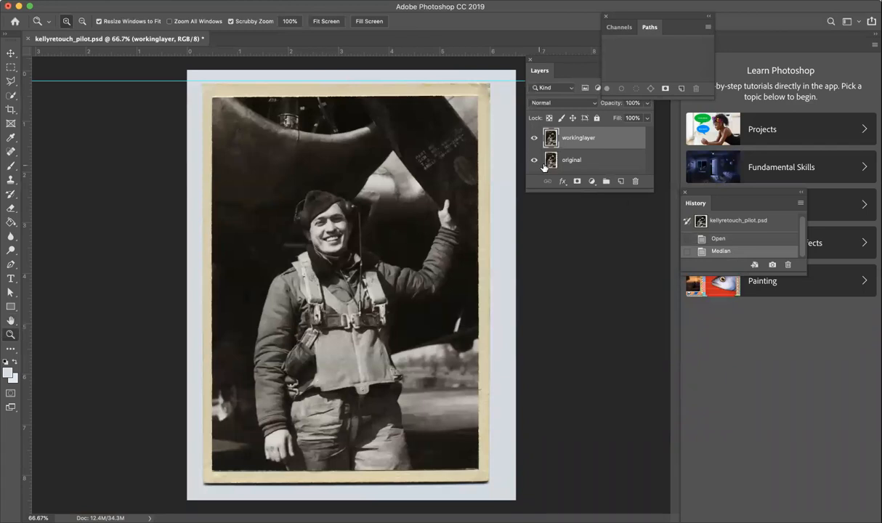
Add a Levels adjustment layer set to black 2, midtones 1.25, white point about 221.
{"action": "left_click", "coordinate": [592, 181]}
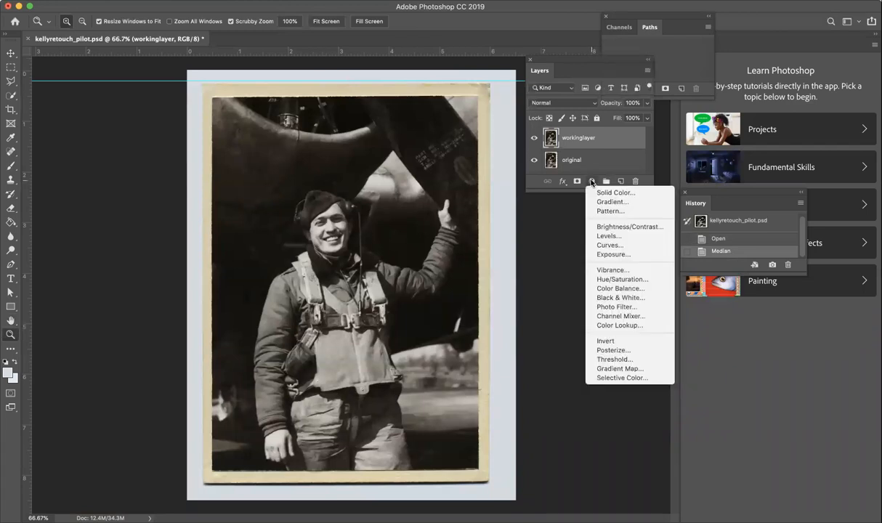
{"action": "left_click", "coordinate": [608, 235]}
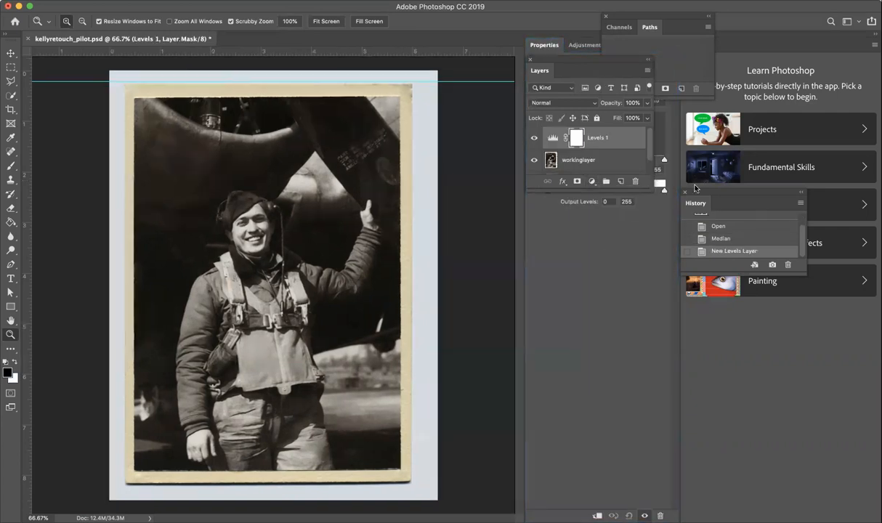
{"action": "mouse_move", "coordinate": [725, 187]}
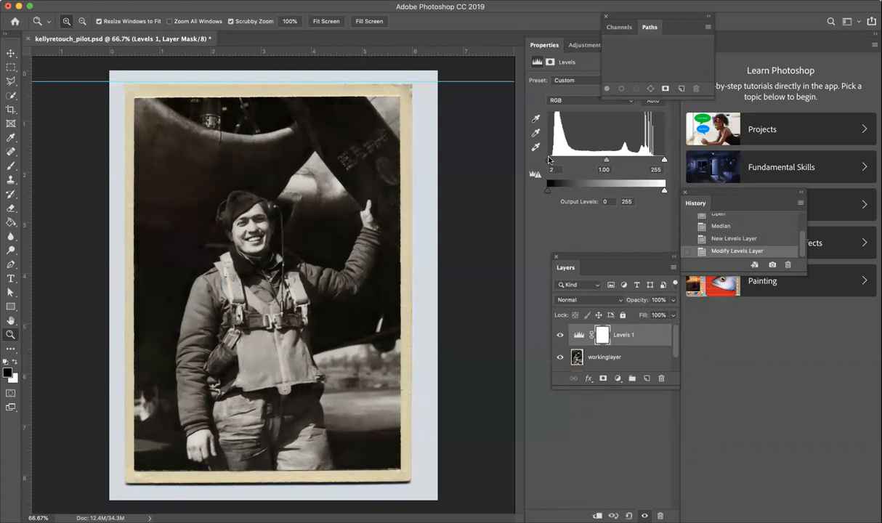
{"action": "left_click_drag", "start_coordinate": [606, 159], "coordinate": [610, 158]}
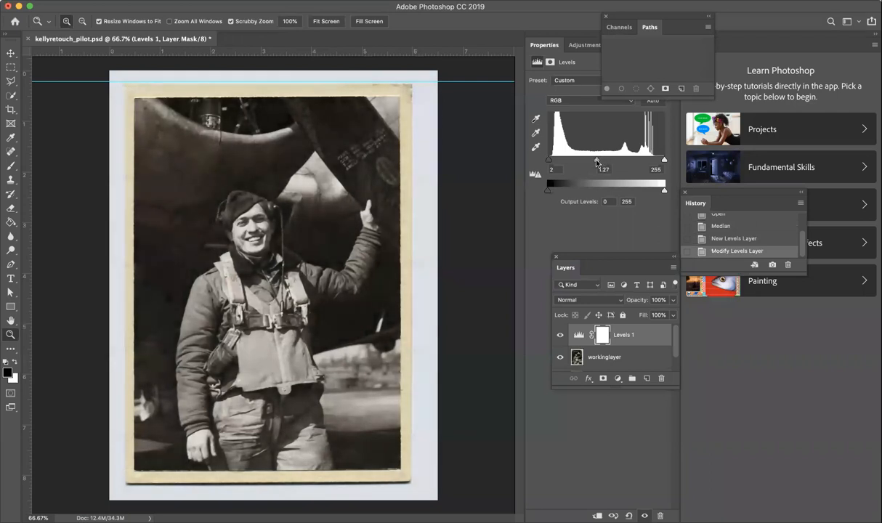
{"action": "left_click_drag", "start_coordinate": [597, 161], "coordinate": [594, 160]}
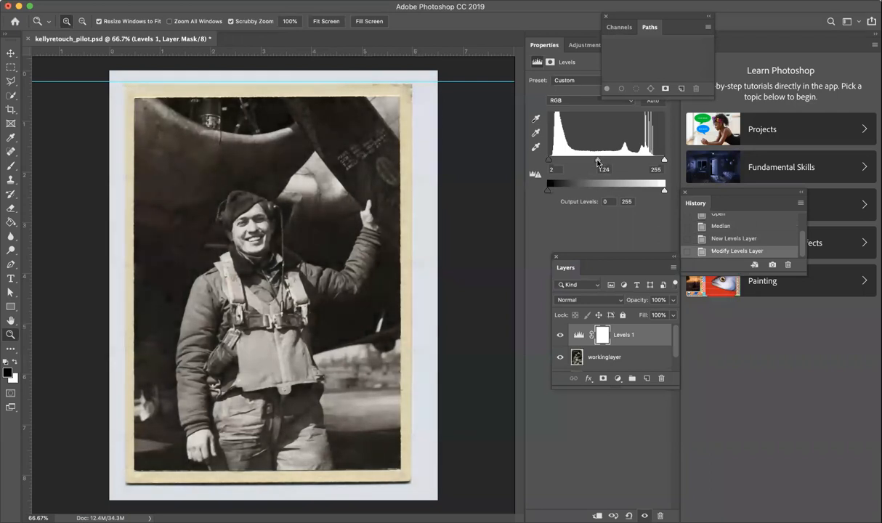
{"action": "left_click_drag", "start_coordinate": [598, 160], "coordinate": [596, 160]}
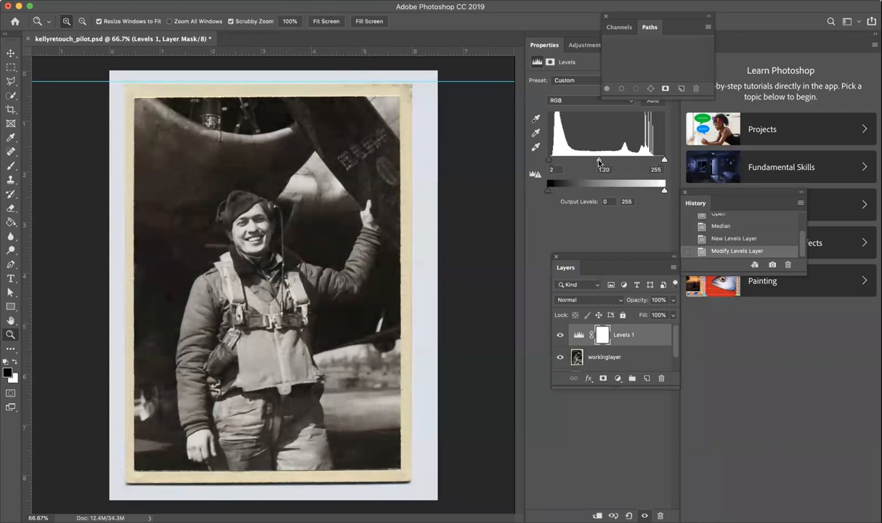
{"action": "left_click_drag", "start_coordinate": [600, 160], "coordinate": [603, 160]}
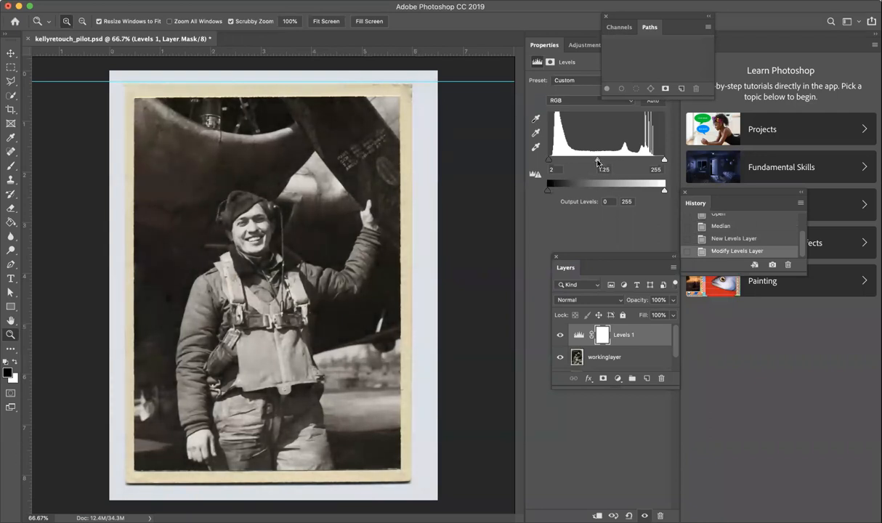
{"action": "left_click_drag", "start_coordinate": [663, 161], "coordinate": [662, 161]}
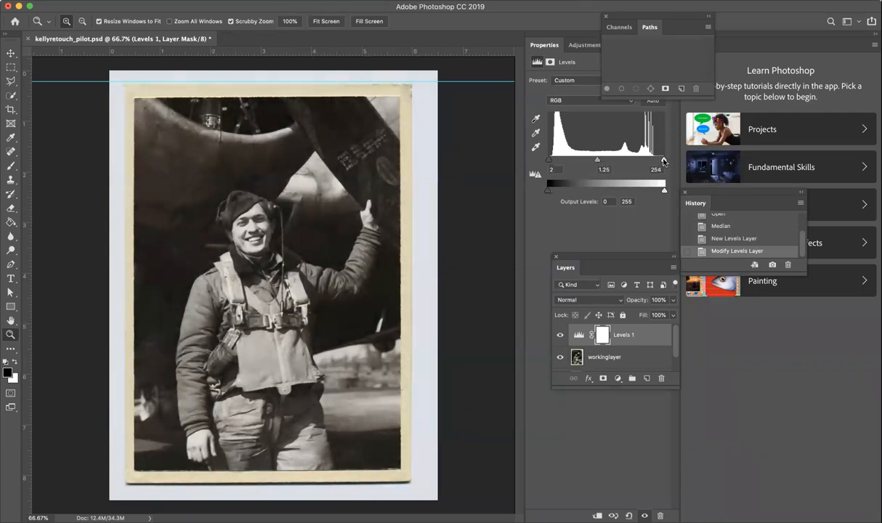
{"action": "left_click_drag", "start_coordinate": [663, 160], "coordinate": [650, 159]}
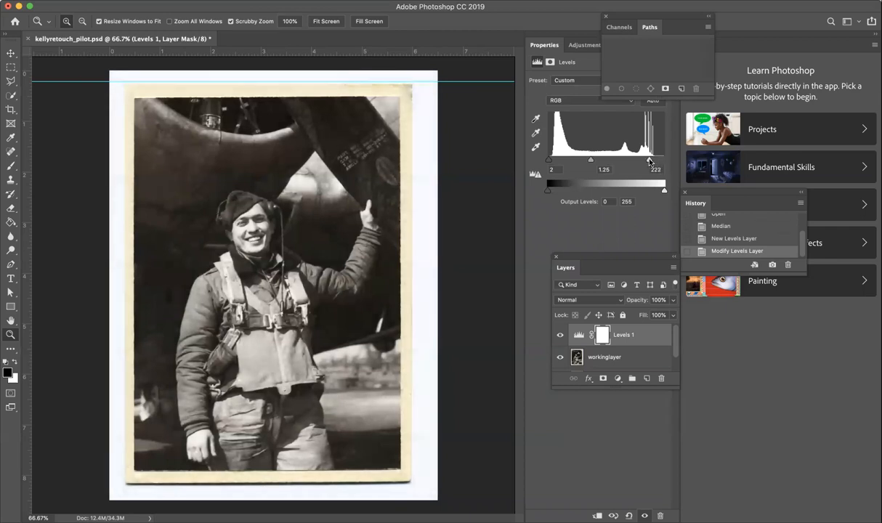
{"action": "left_click_drag", "start_coordinate": [649, 161], "coordinate": [646, 161]}
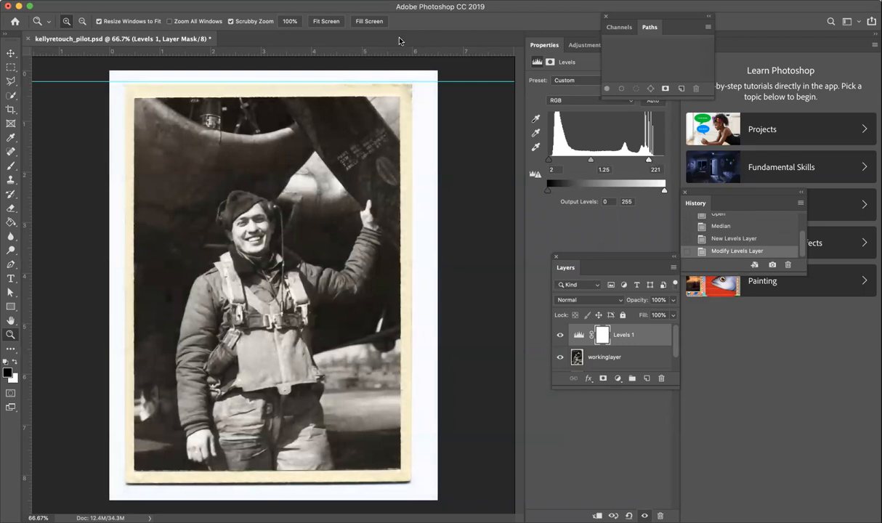
Save kellyretouch_pilot.psd with its new Levels adjustment.
{"action": "left_click", "coordinate": [36, 6]}
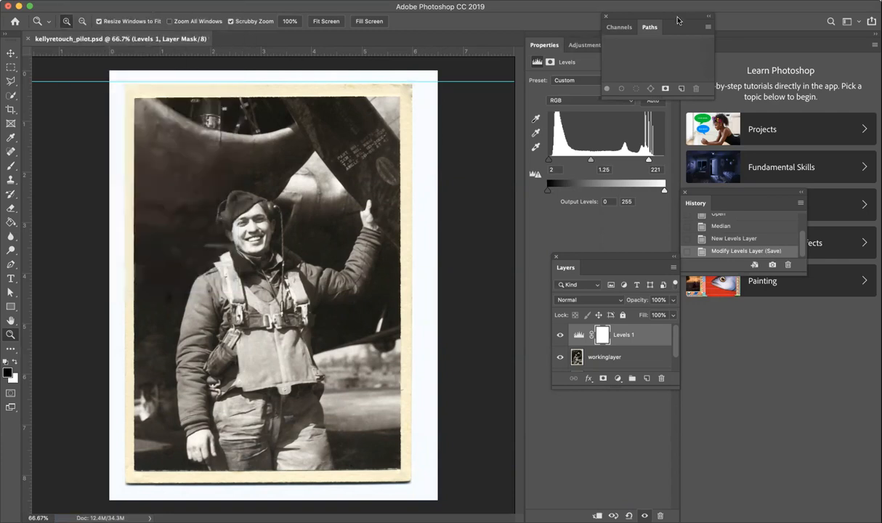
{"action": "mouse_move", "coordinate": [783, 15]}
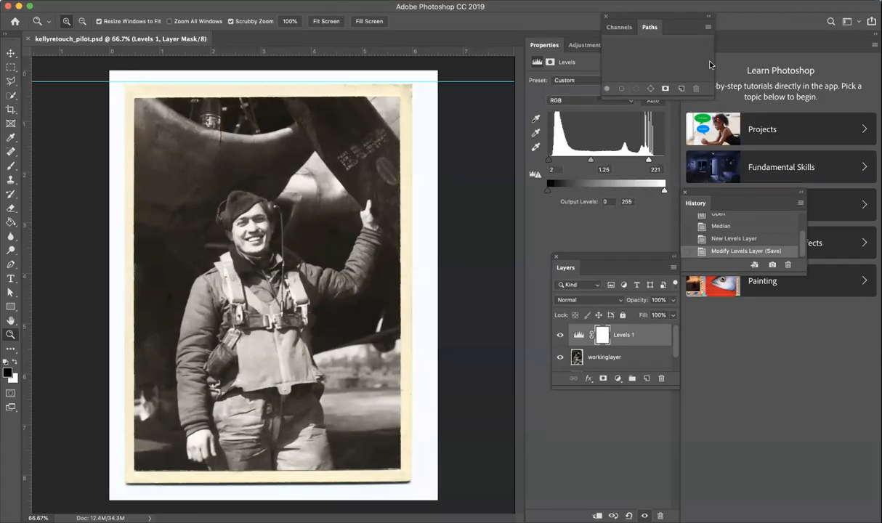
{"action": "mouse_move", "coordinate": [15, 276]}
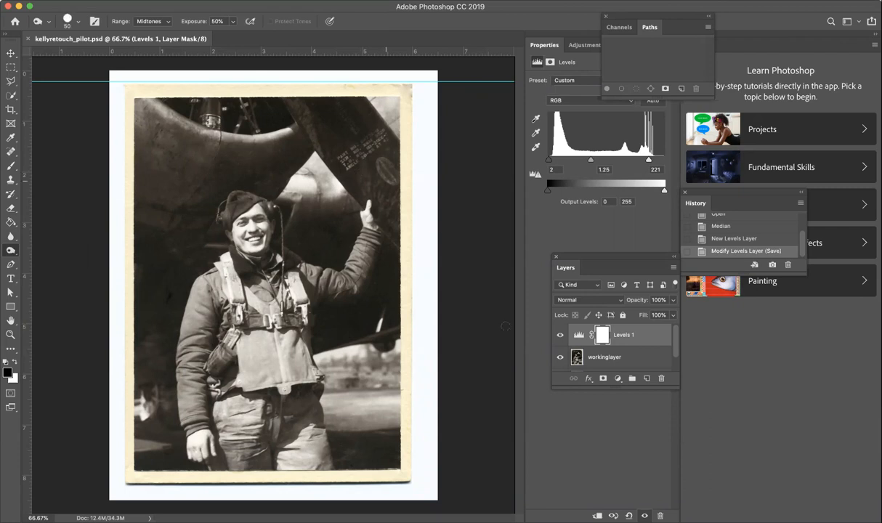
Burn faded areas on workinglayer with Protect Tones at 75% exposure and save.
{"action": "left_click", "coordinate": [603, 357]}
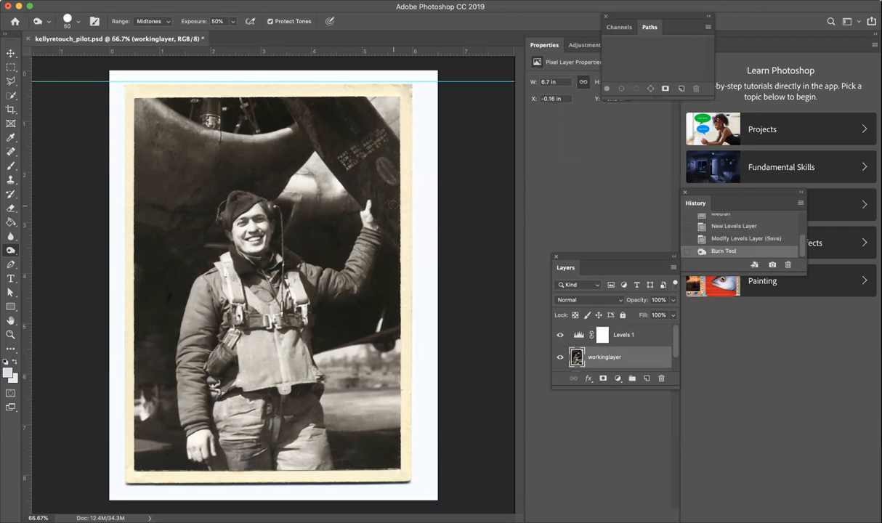
{"action": "left_click", "coordinate": [10, 251]}
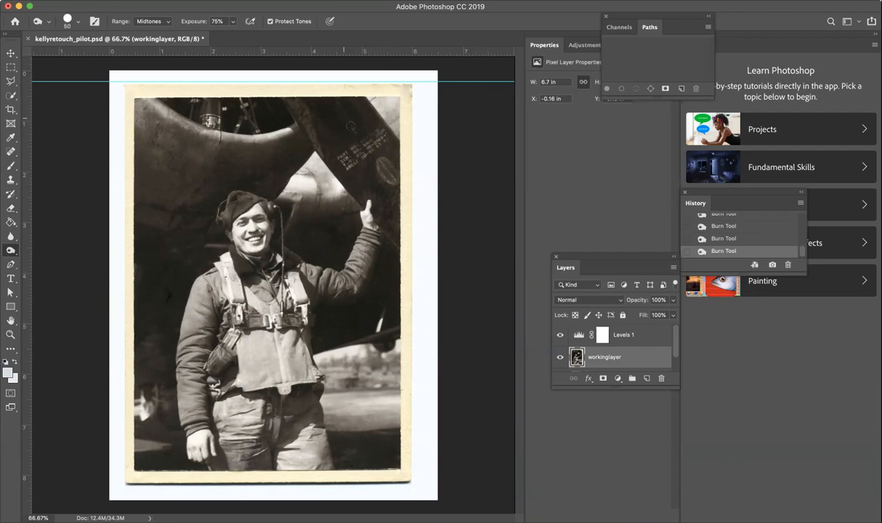
{"action": "mouse_move", "coordinate": [327, 154]}
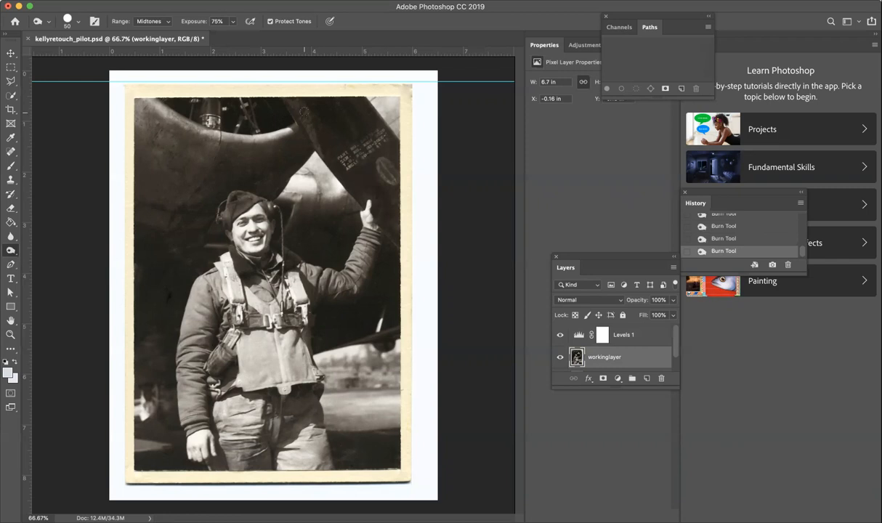
{"action": "mouse_move", "coordinate": [355, 130]}
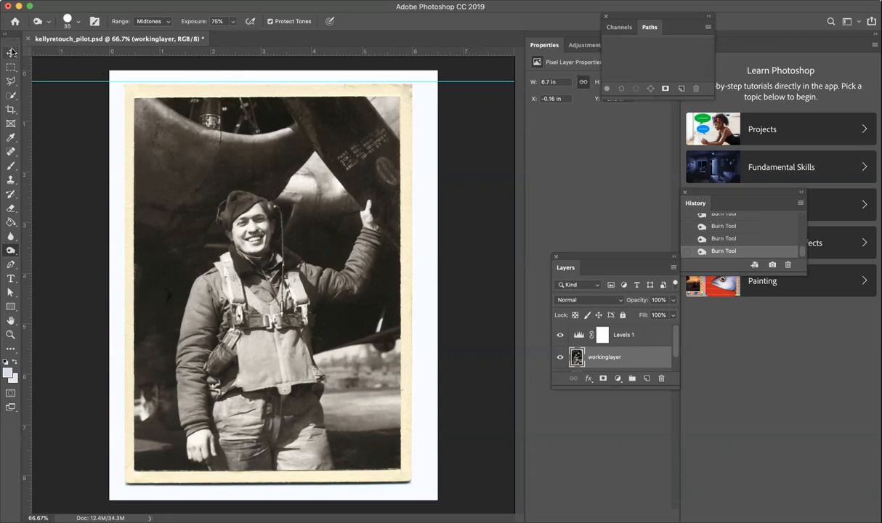
{"action": "left_click", "coordinate": [11, 64]}
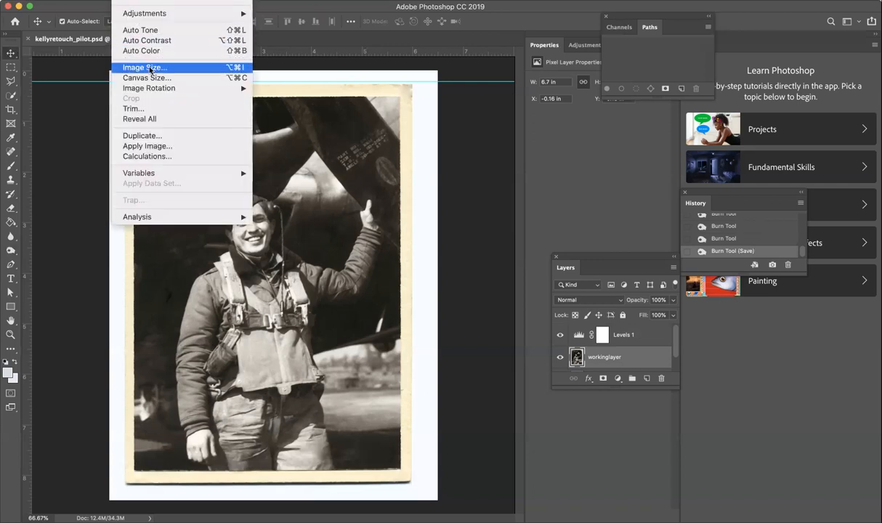
Set canvas width to 13 inches with the left-middle anchor.
{"action": "left_click", "coordinate": [147, 78]}
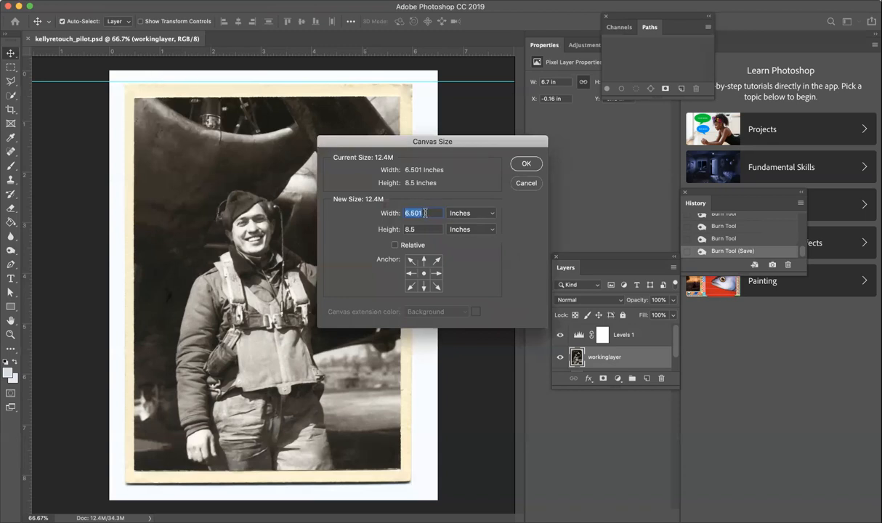
{"action": "mouse_move", "coordinate": [414, 213]}
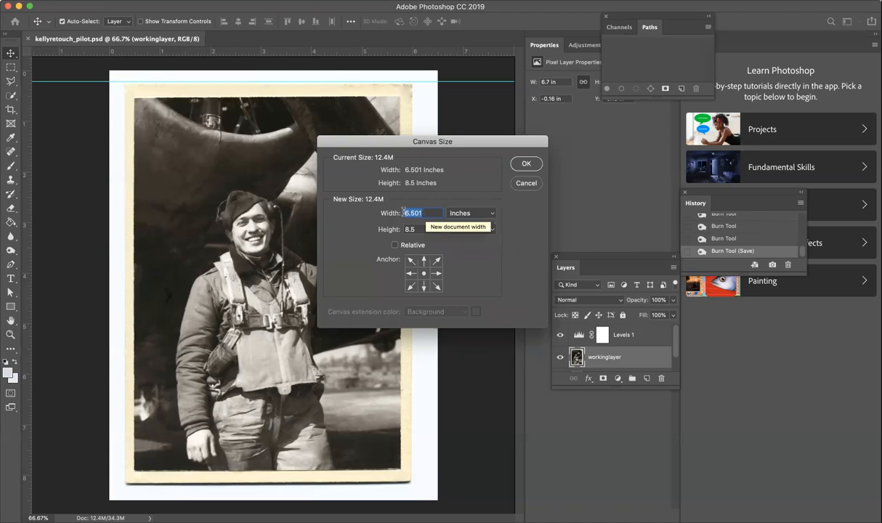
{"action": "type", "text": "13"}
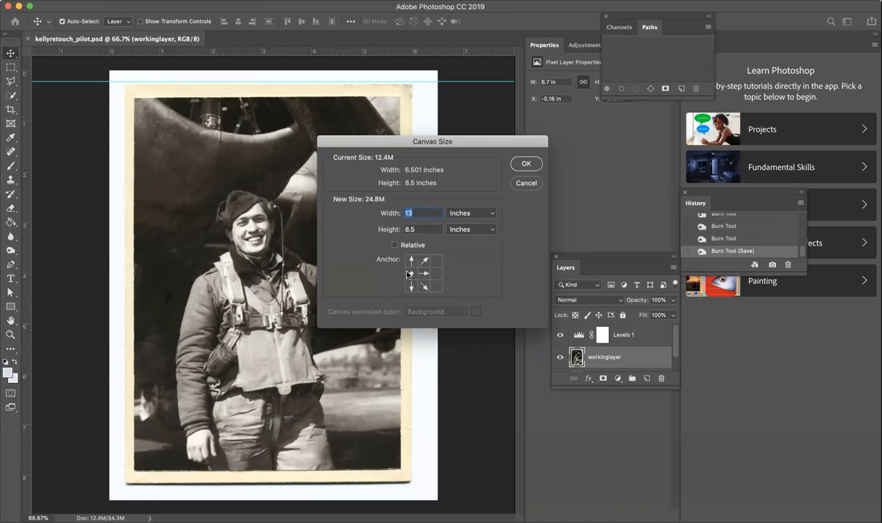
{"action": "left_click", "coordinate": [424, 274]}
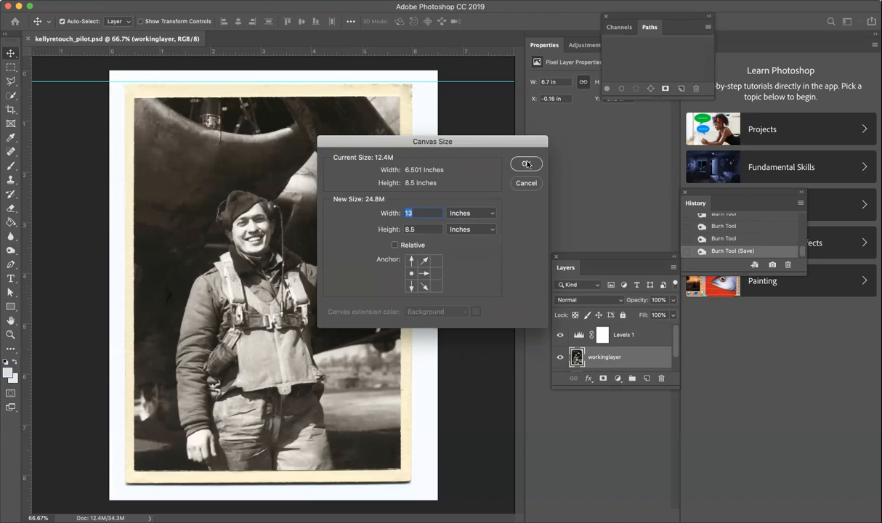
{"action": "left_click", "coordinate": [526, 163]}
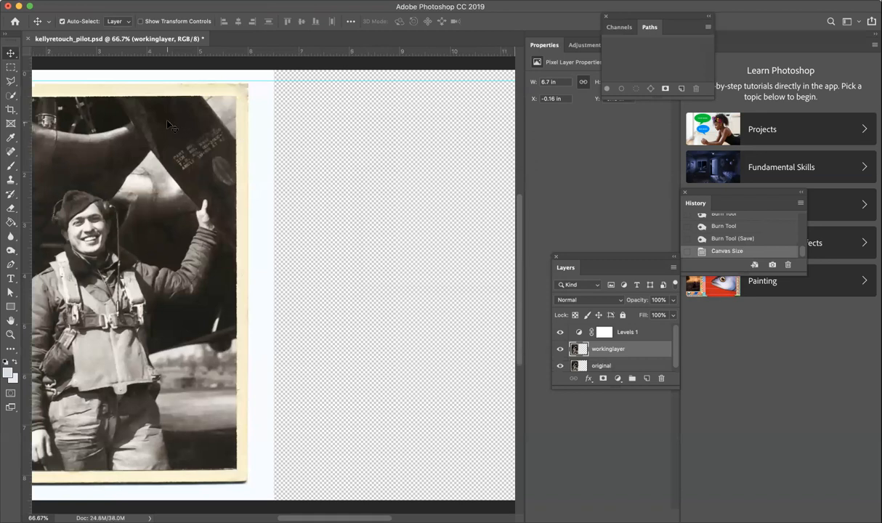
Drag workinglayer into the empty right half beside the original photo.
{"action": "left_click_drag", "start_coordinate": [171, 124], "coordinate": [242, 122]}
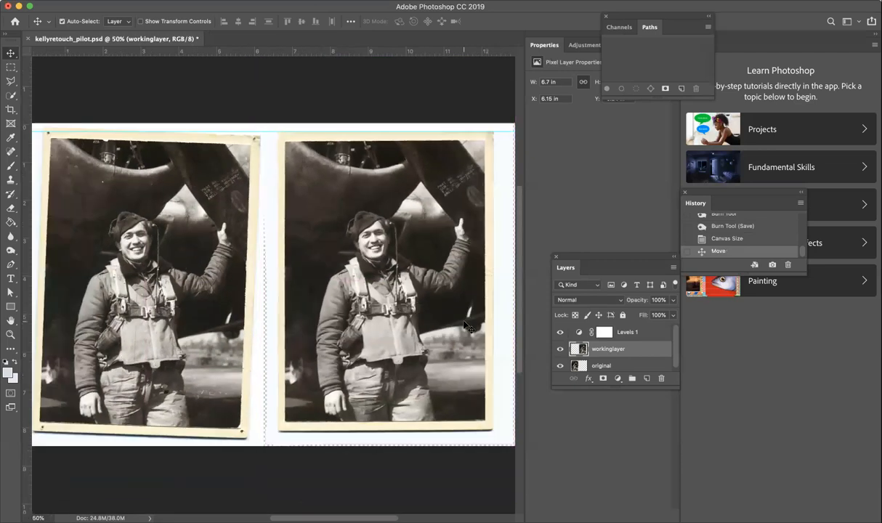
{"action": "mouse_move", "coordinate": [240, 191]}
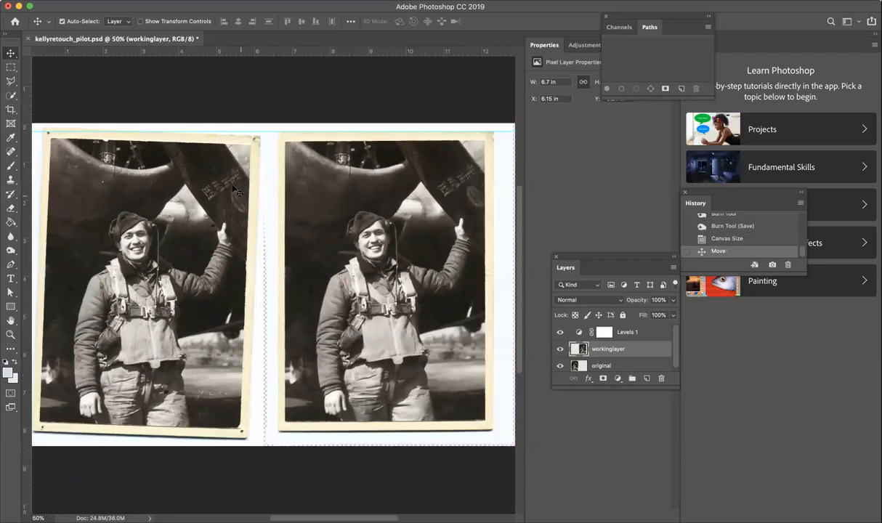
{"action": "left_click", "coordinate": [40, 6]}
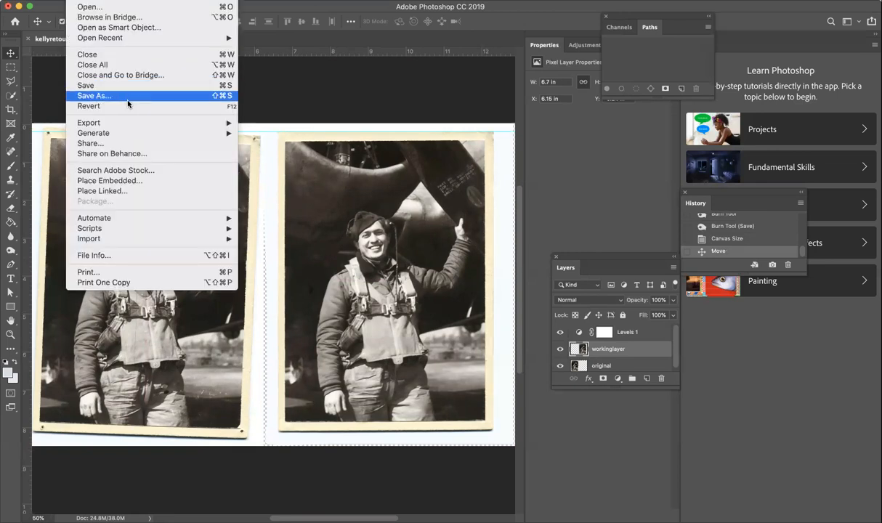
Save as a layered Photoshop file, replacing kellyretouch_pilot.psd with compatibility on.
{"action": "left_click", "coordinate": [94, 95]}
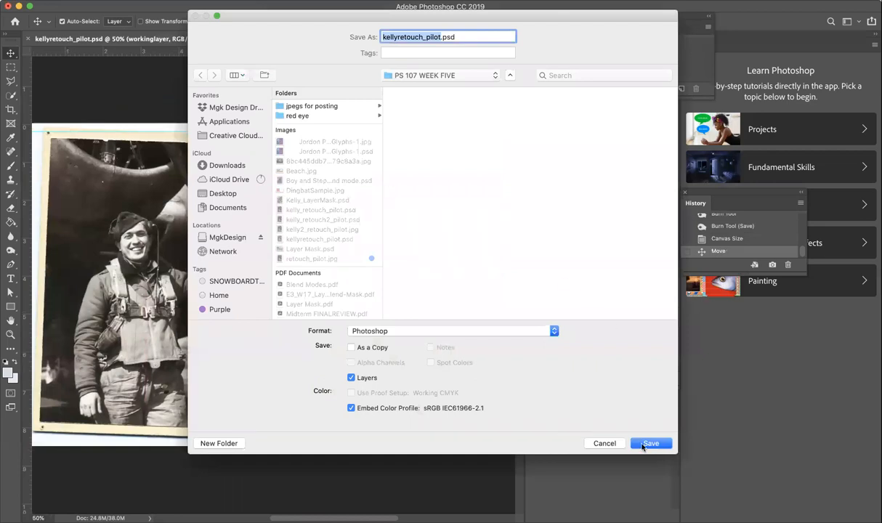
{"action": "left_click", "coordinate": [650, 443]}
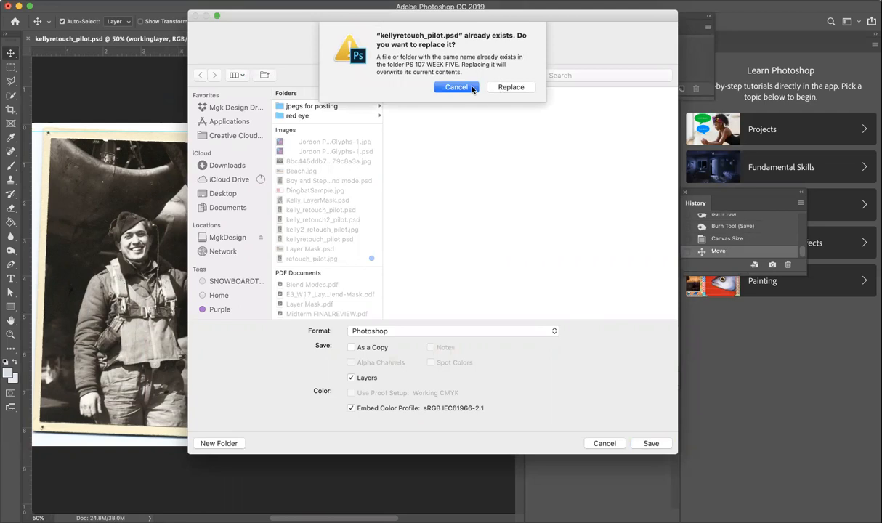
{"action": "left_click", "coordinate": [456, 88]}
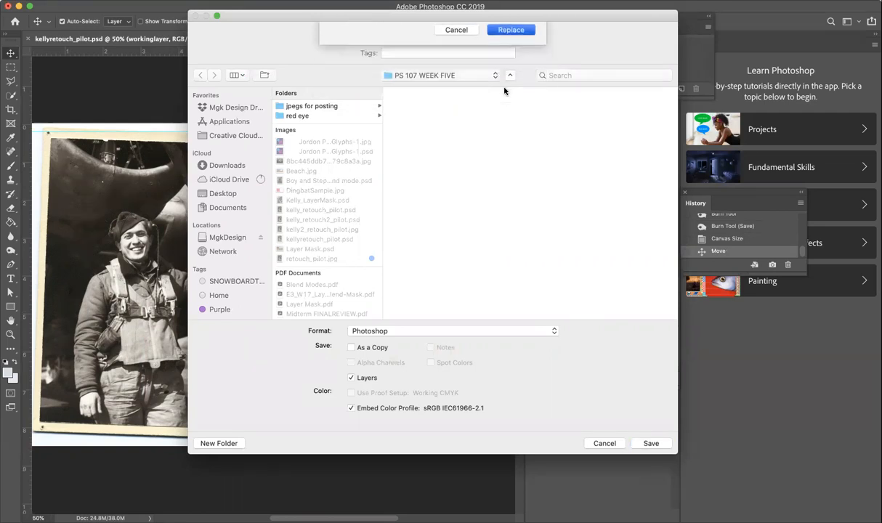
{"action": "left_click", "coordinate": [649, 443]}
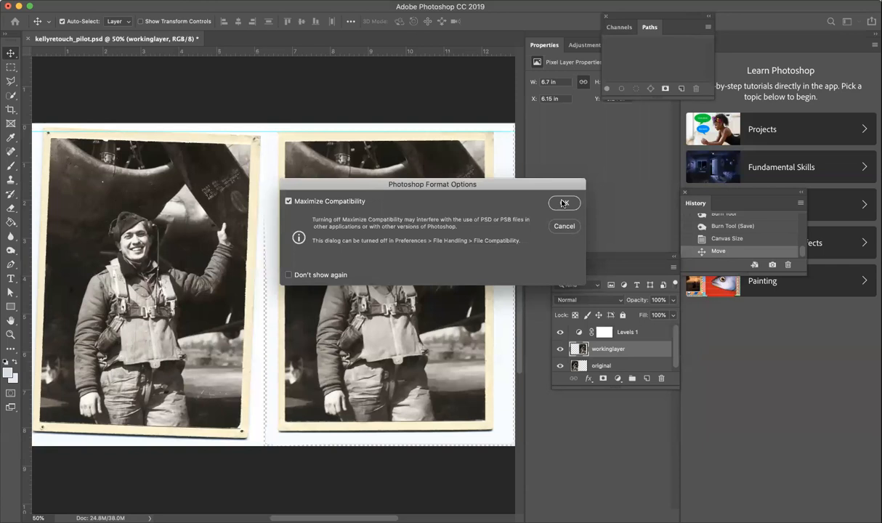
{"action": "left_click", "coordinate": [564, 202]}
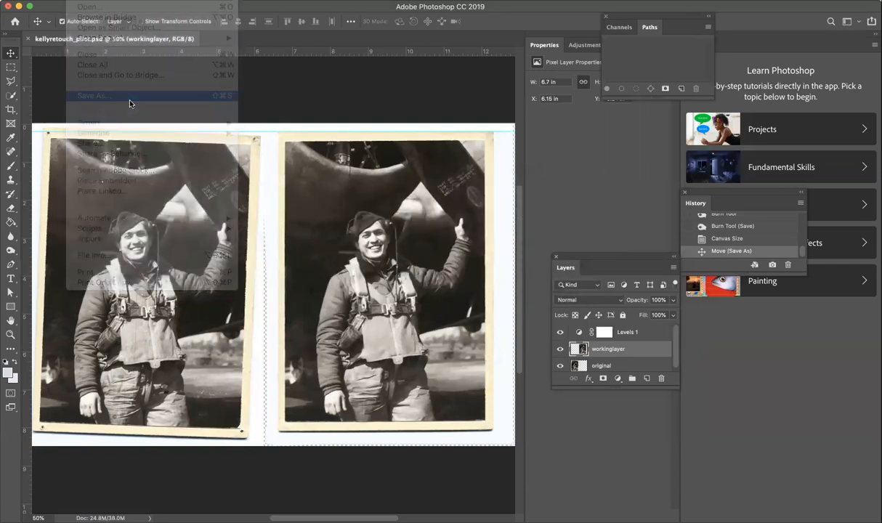
Save a JPEG copy, kellyretouch_pilot.jpg, at Quality 10 Maximum.
{"action": "left_click", "coordinate": [93, 95]}
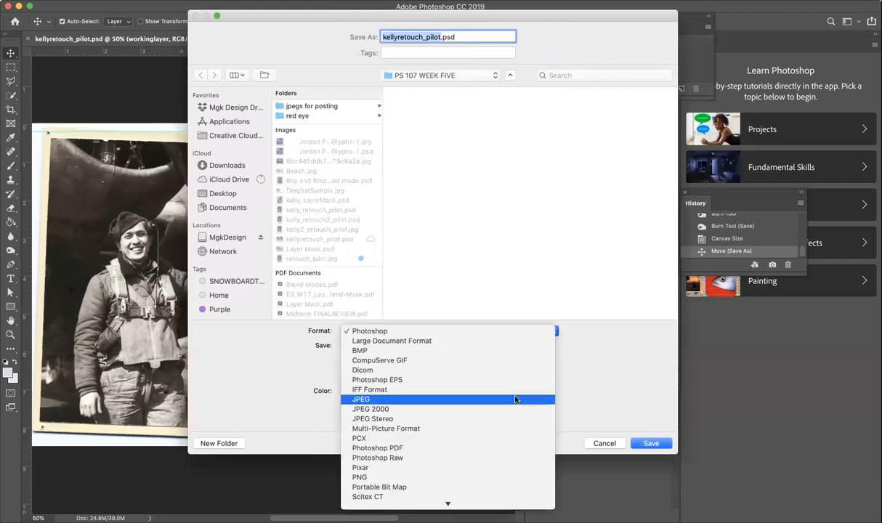
{"action": "left_click", "coordinate": [360, 399]}
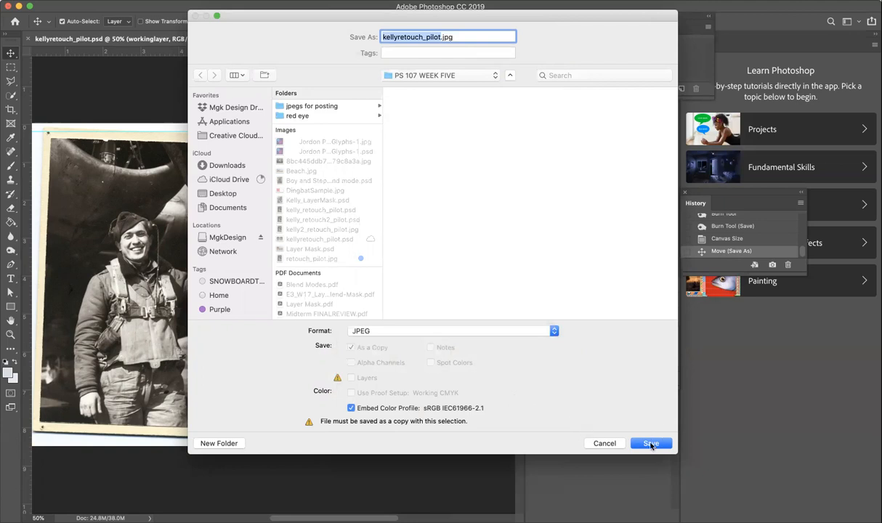
{"action": "left_click", "coordinate": [650, 443]}
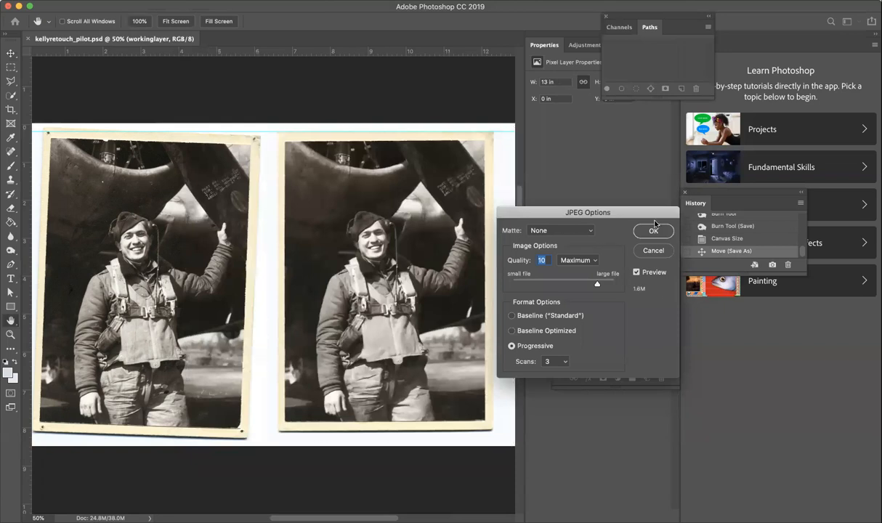
{"action": "left_click", "coordinate": [652, 230]}
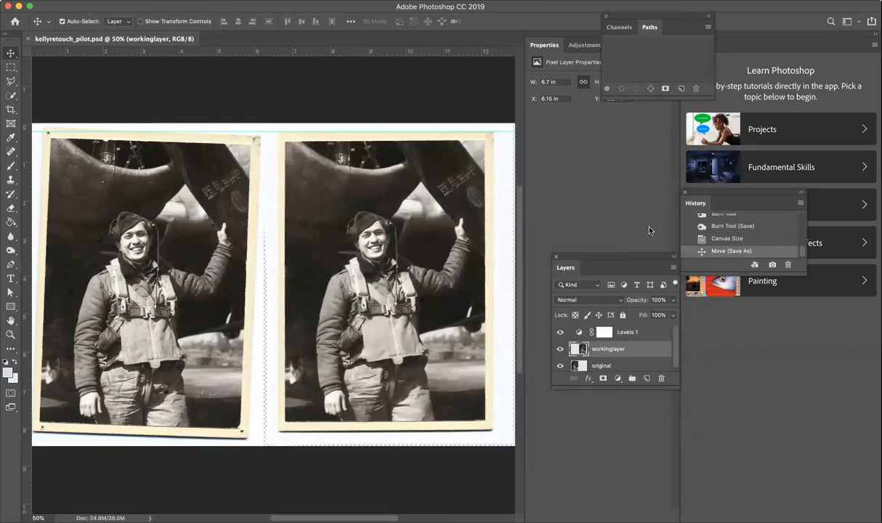